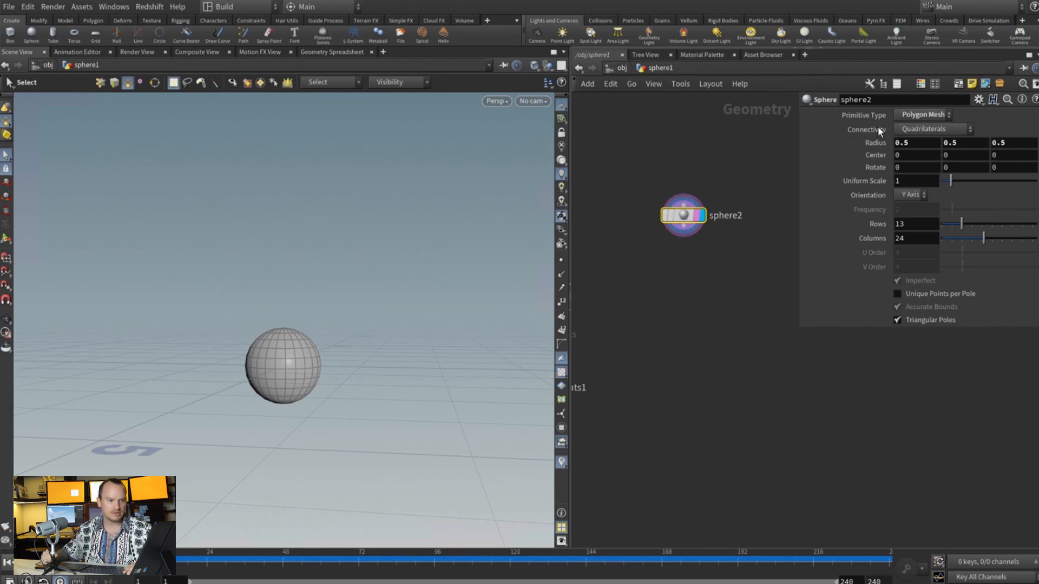
Switch sphere2's Primitive Type from Polygon Mesh to Polygon
left_click(920, 115)
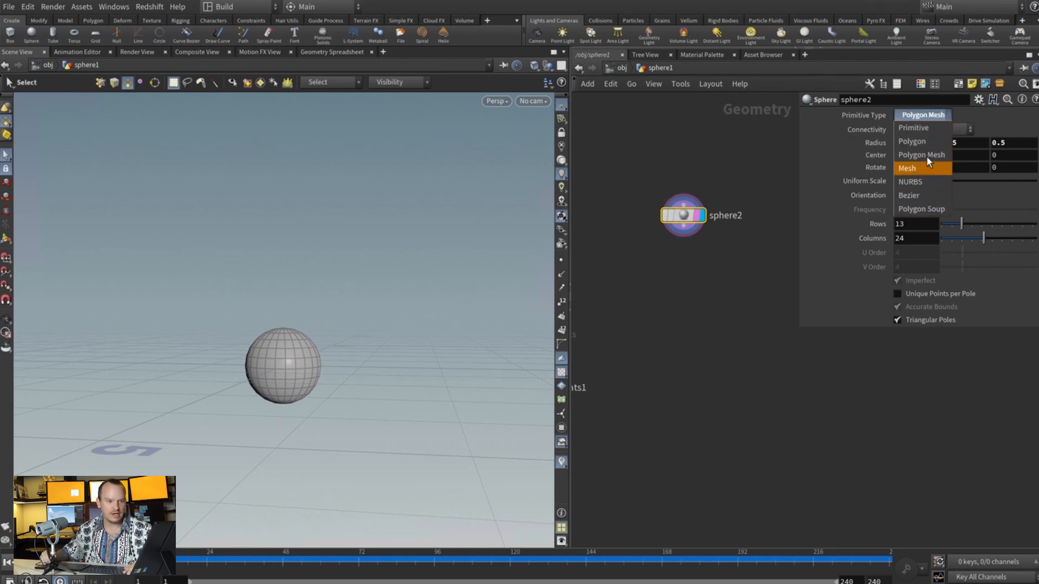
mouse_move(921, 141)
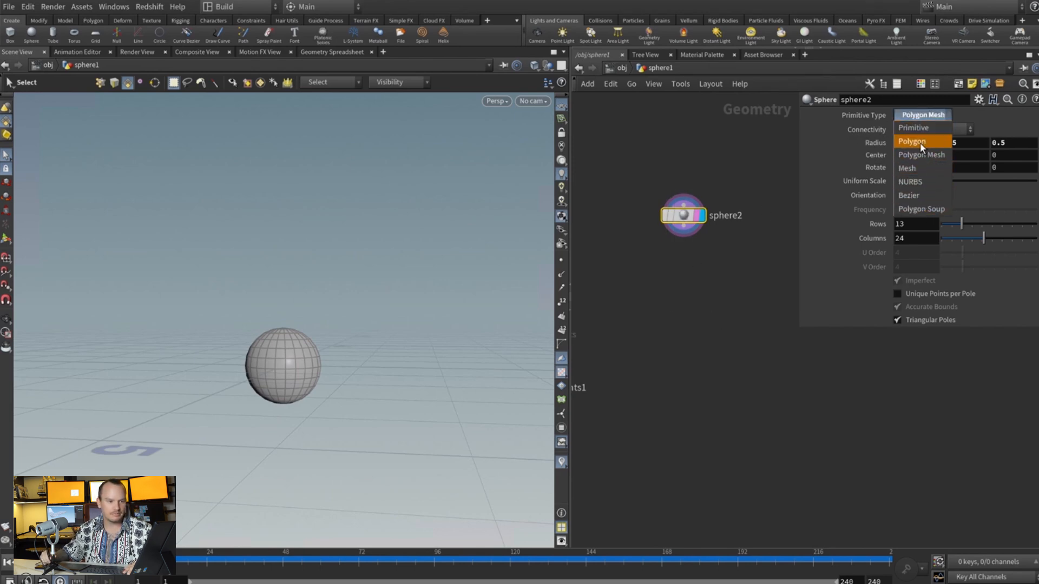
left_click(912, 141)
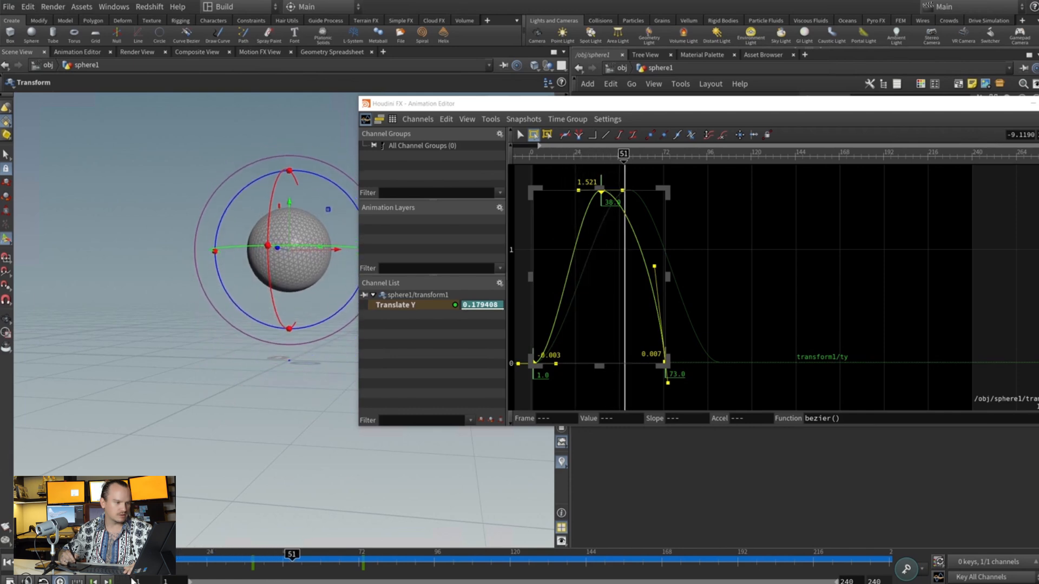
Reshape the Translate Y peak and landing keys into three bounces, preview them, and close the editor
left_click_drag(292, 555, 446, 555)
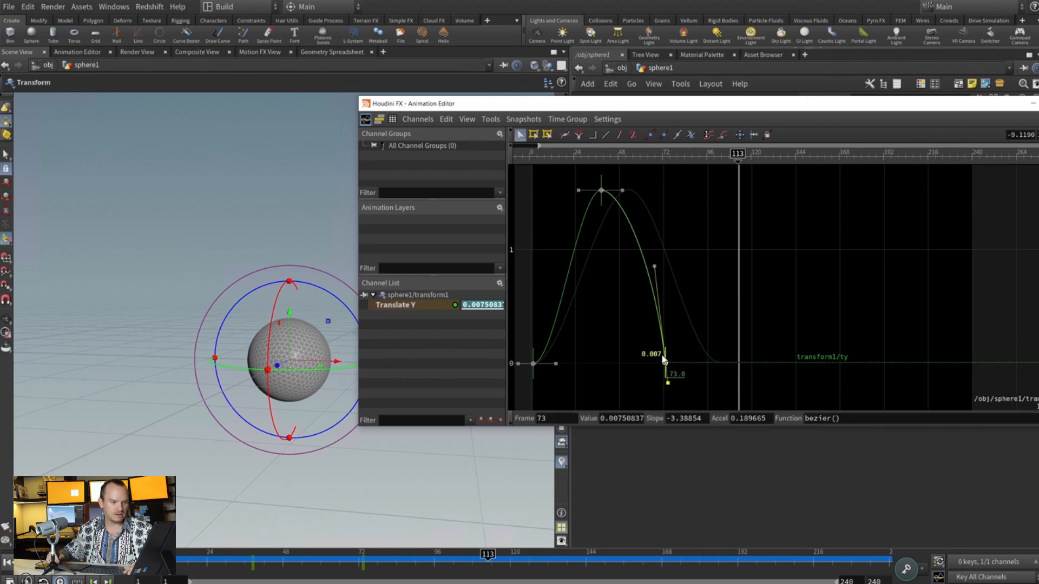
left_click_drag(662, 363, 648, 363)
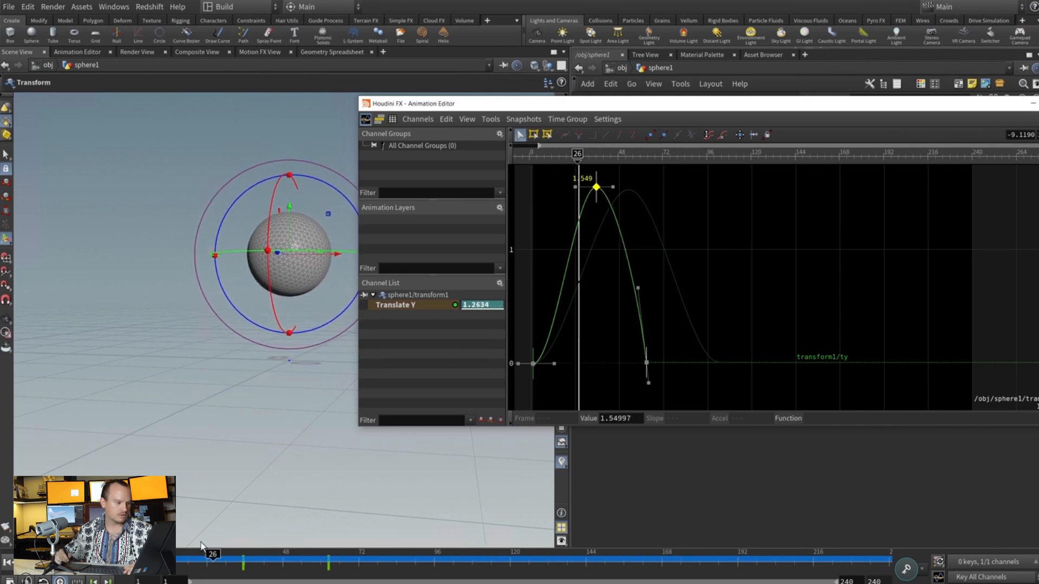
left_click_drag(213, 560, 275, 560)
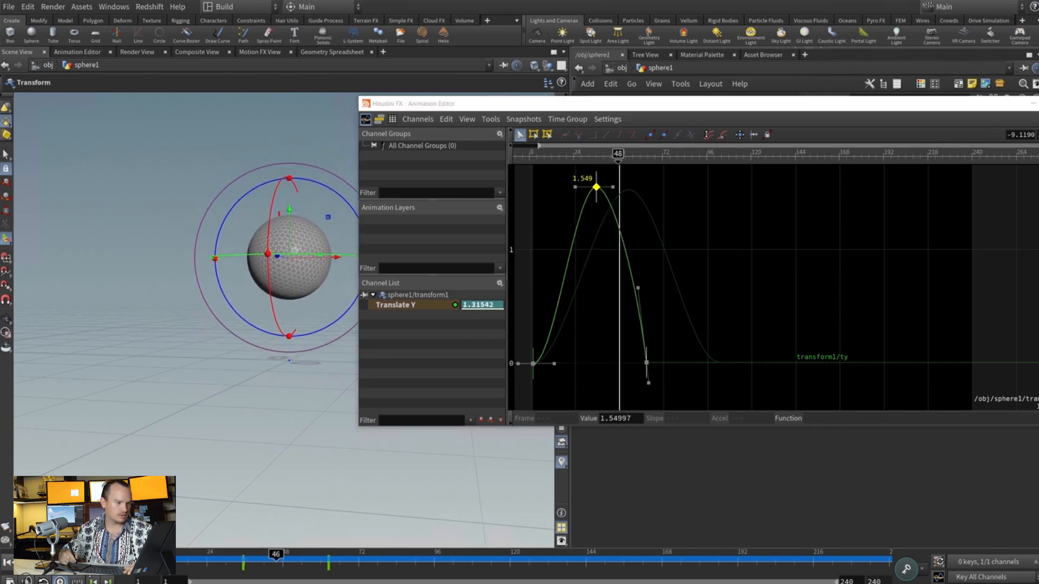
left_click_drag(277, 554, 431, 554)
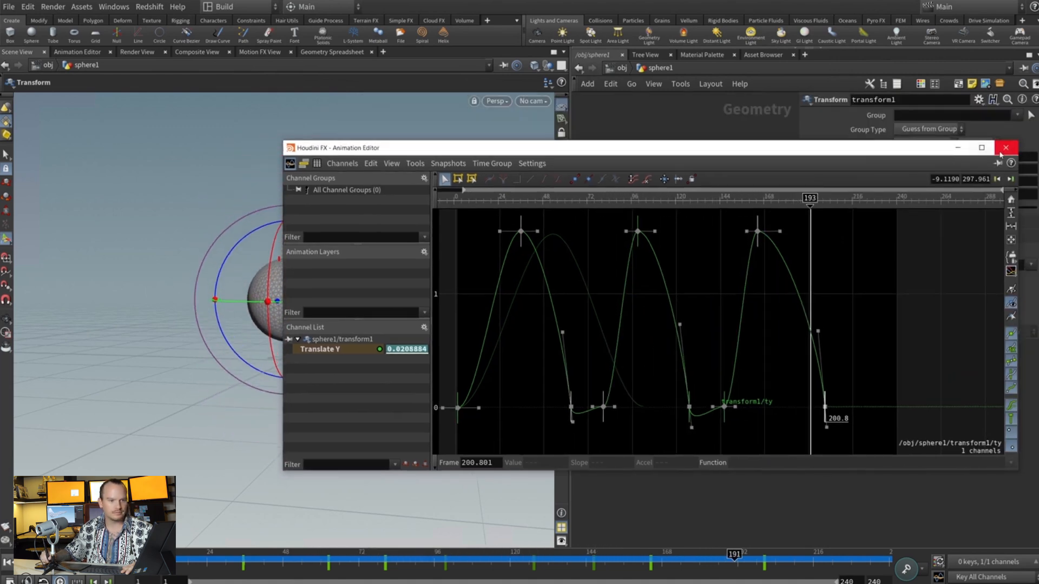
left_click(1006, 147)
type("velclo")
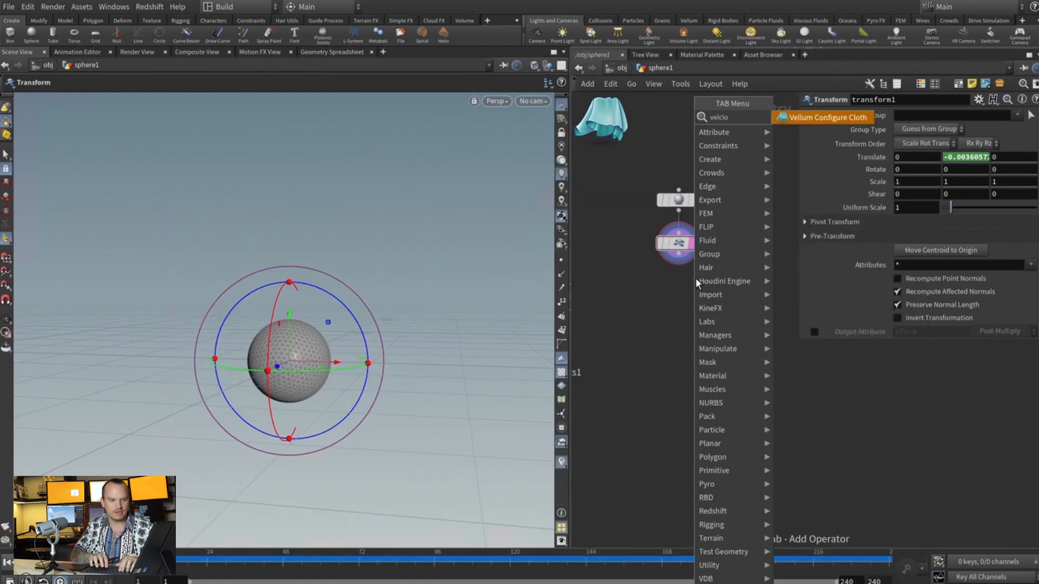
Add a Vellum Configure Cloth node after transform1
left_click(824, 117)
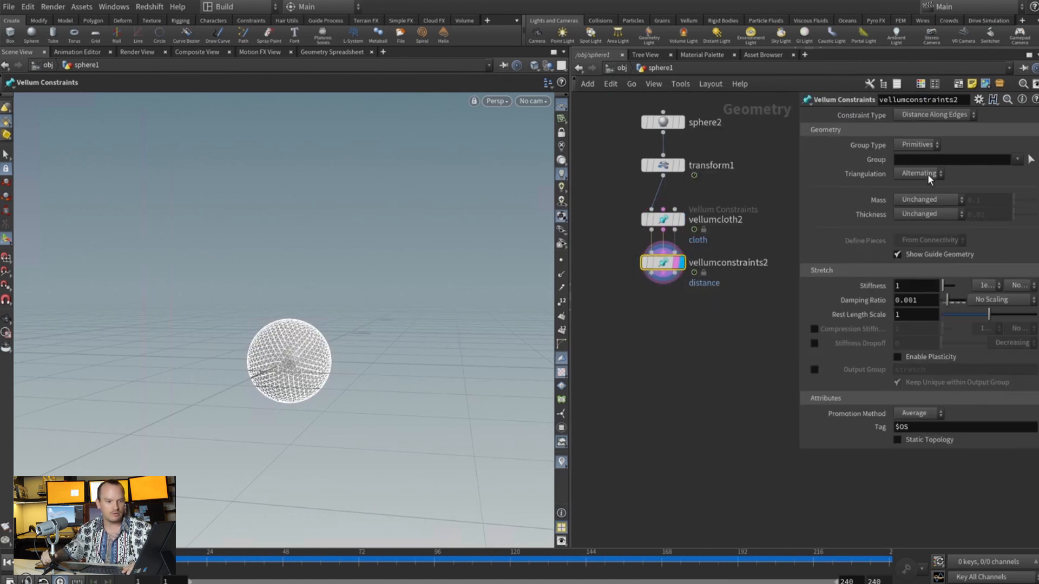
Set vellumconstraints2 to Pin to Target with Soft pin and Soft orientation pin types
left_click(934, 115)
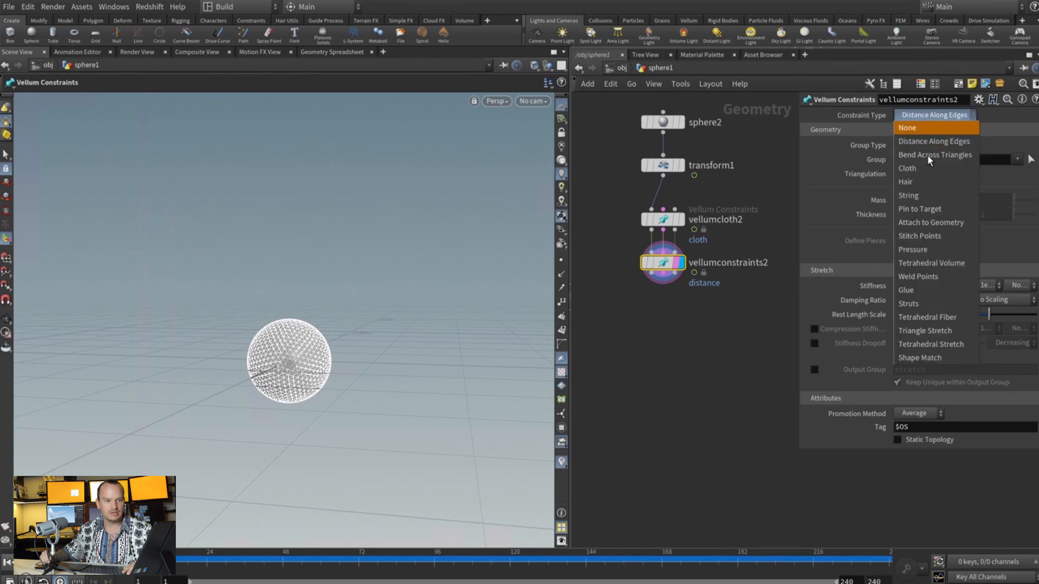
mouse_move(930, 209)
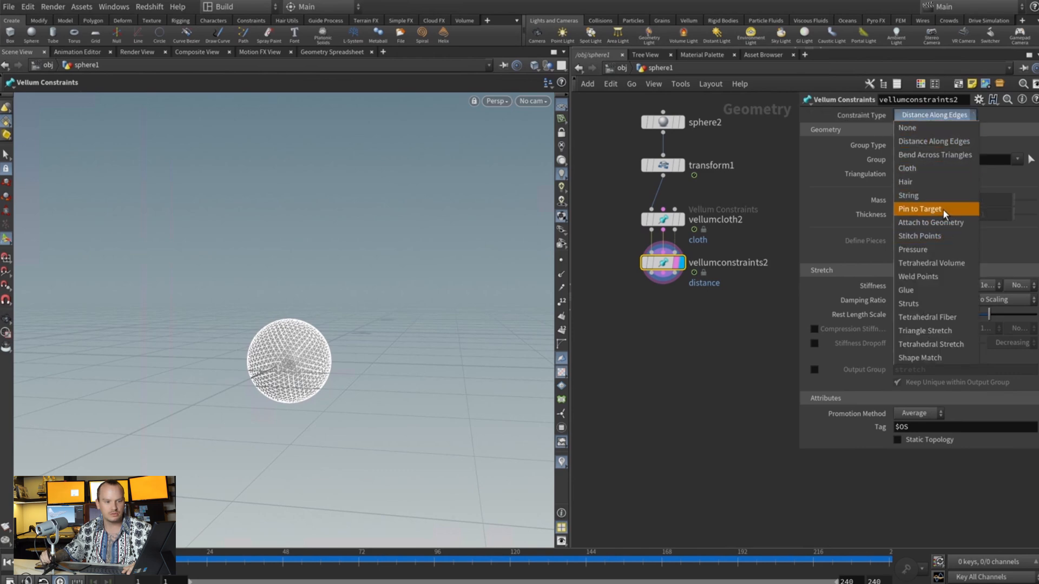
left_click(919, 209)
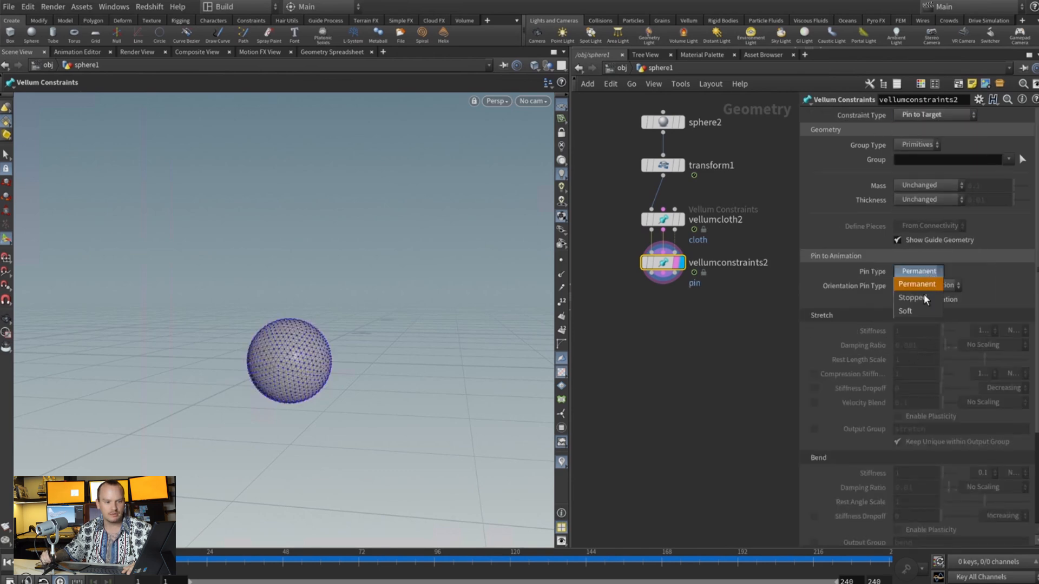
left_click(904, 311)
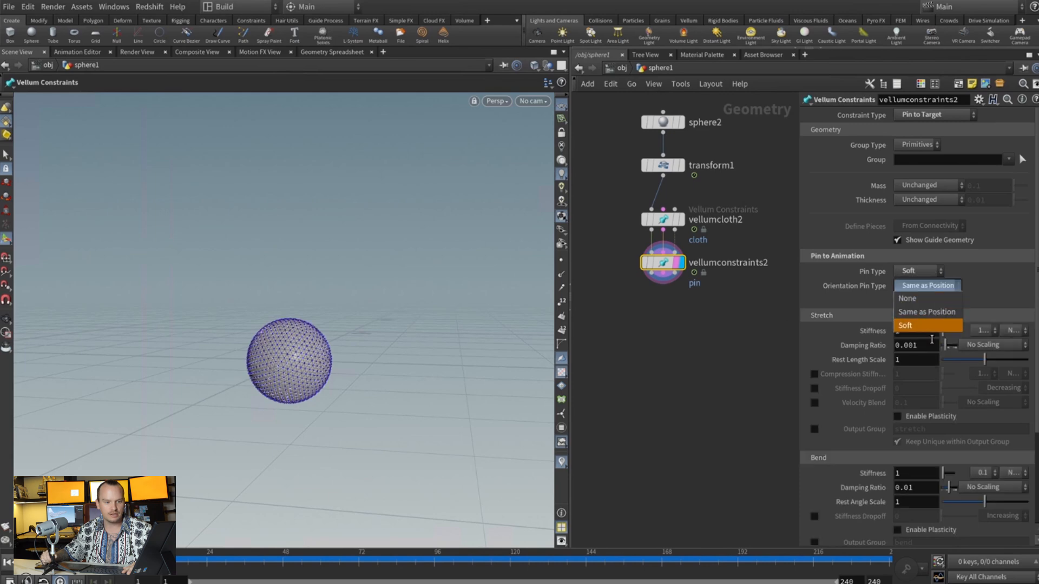
left_click(926, 325)
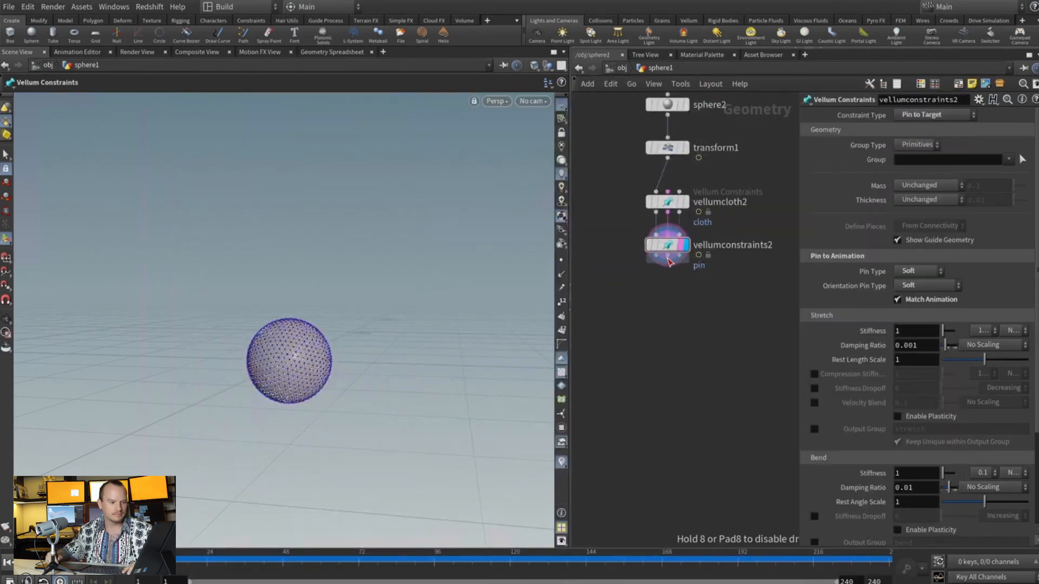
left_click(668, 287)
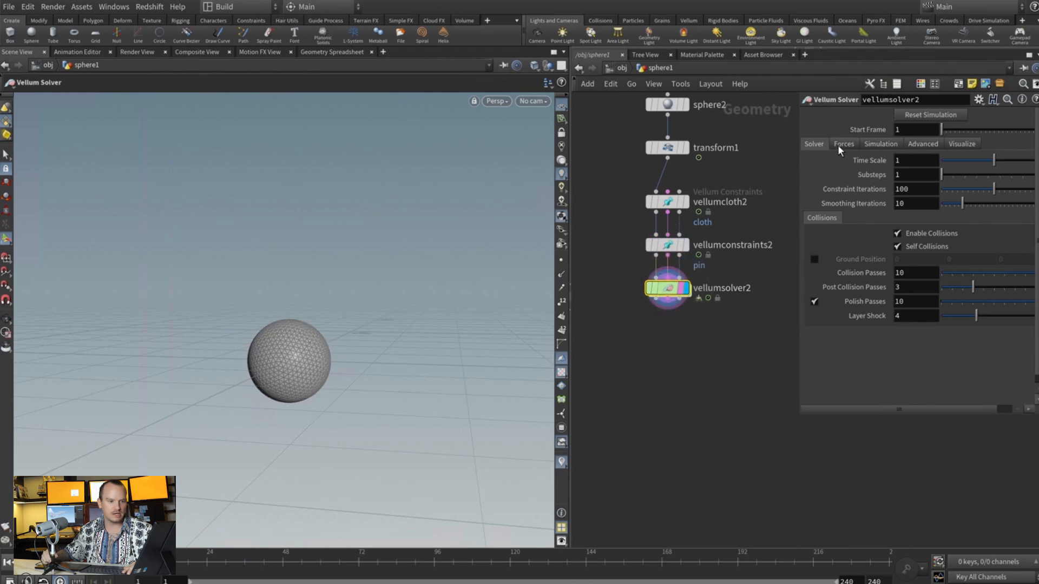
Review the Vellum solver's Forces settings
left_click(843, 143)
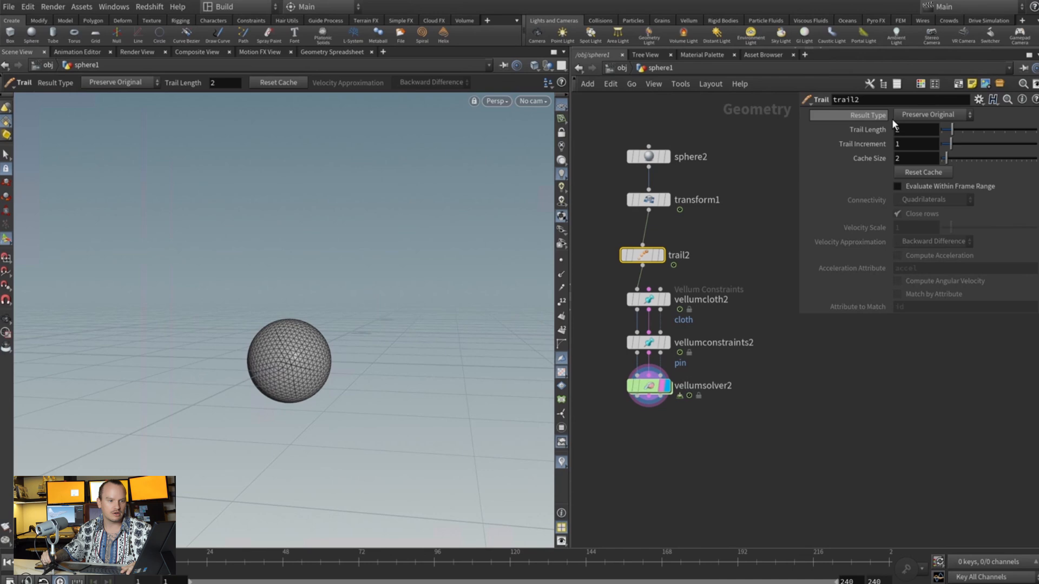
Set the Trail node to compute velocity, then show vellumconstraints2's parameters
left_click(935, 115)
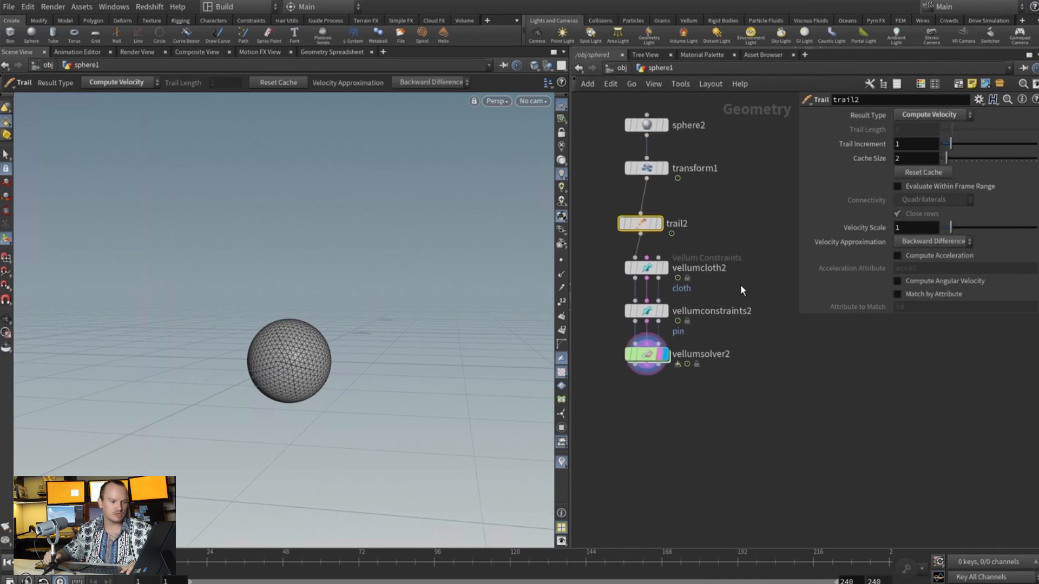
left_click(645, 310)
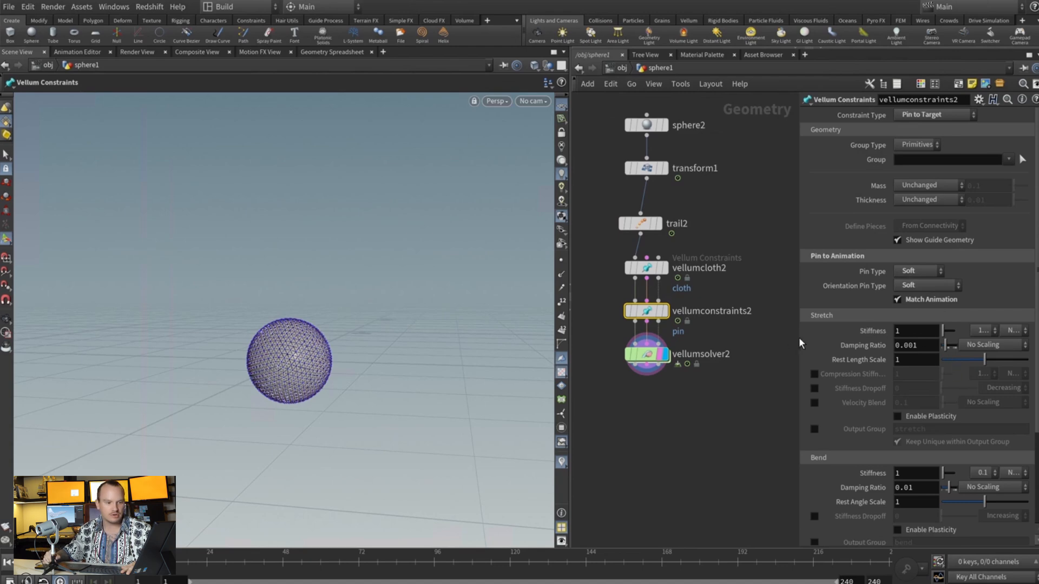
Preview the simulation, trying stretch stiffness multipliers before settling on 0.001
left_click(967, 330)
type("0.001")
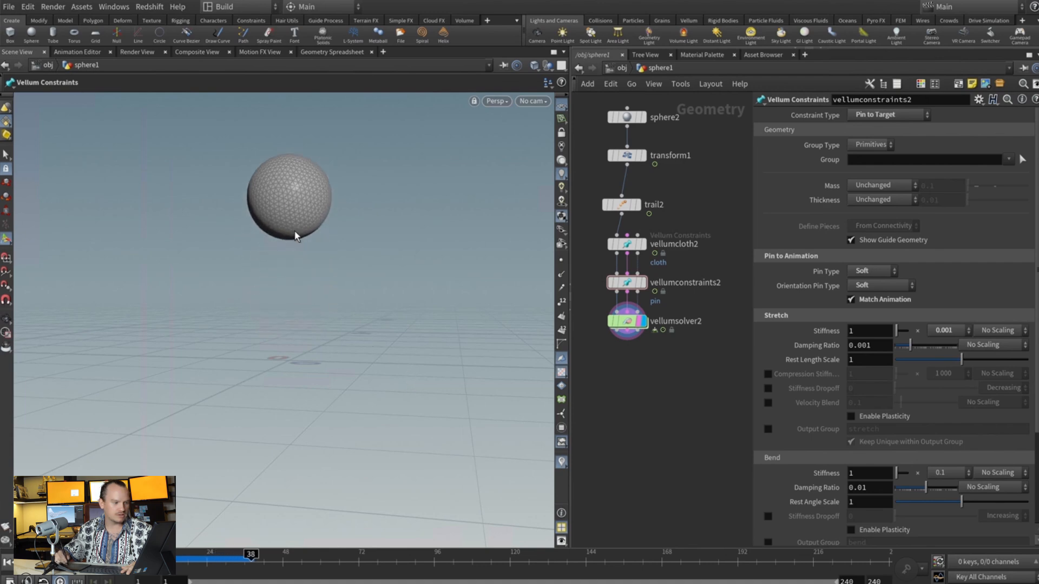
left_click_drag(251, 554, 398, 554)
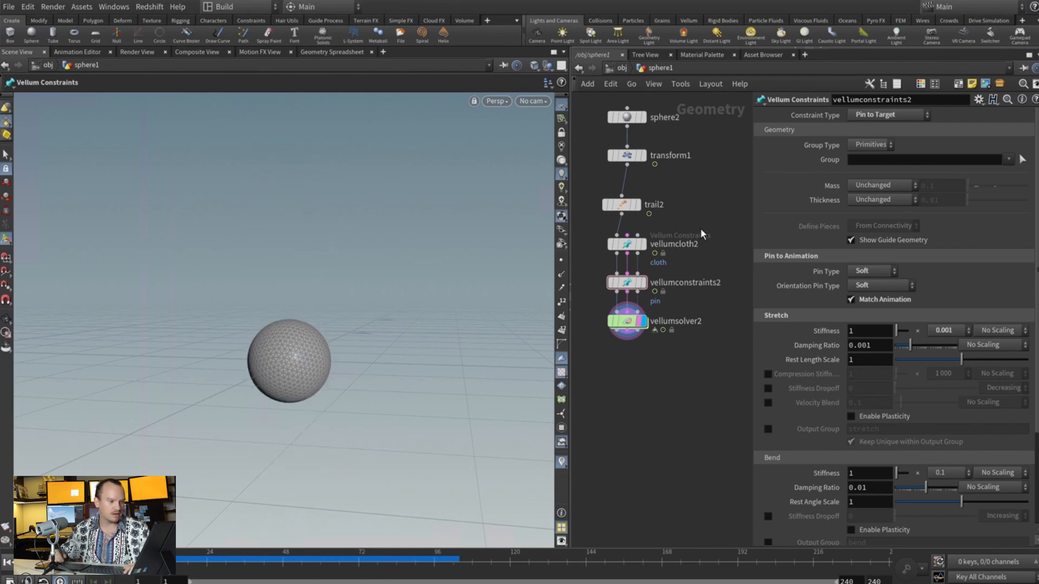
left_click(959, 330)
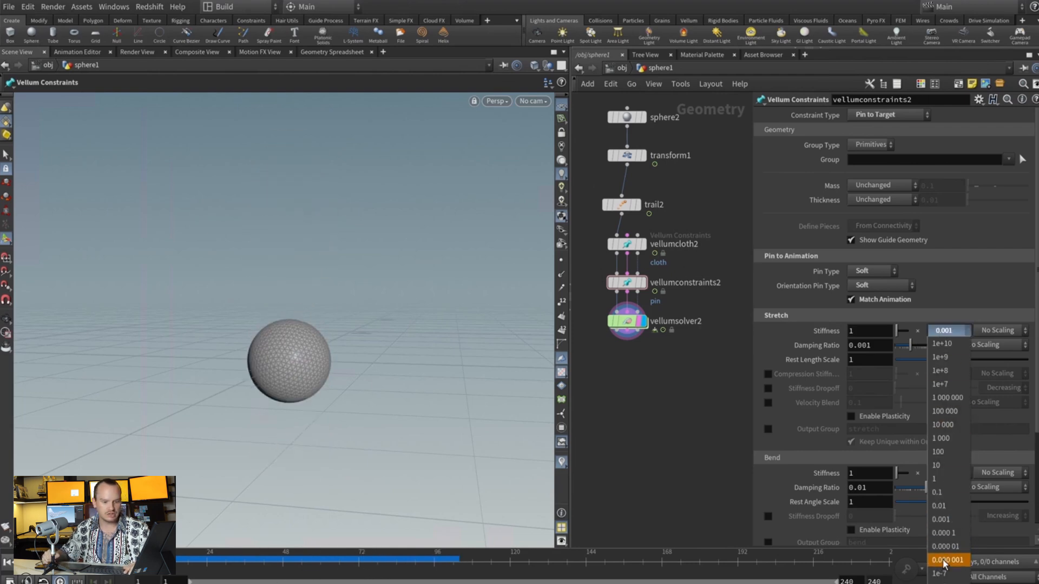
left_click(947, 561)
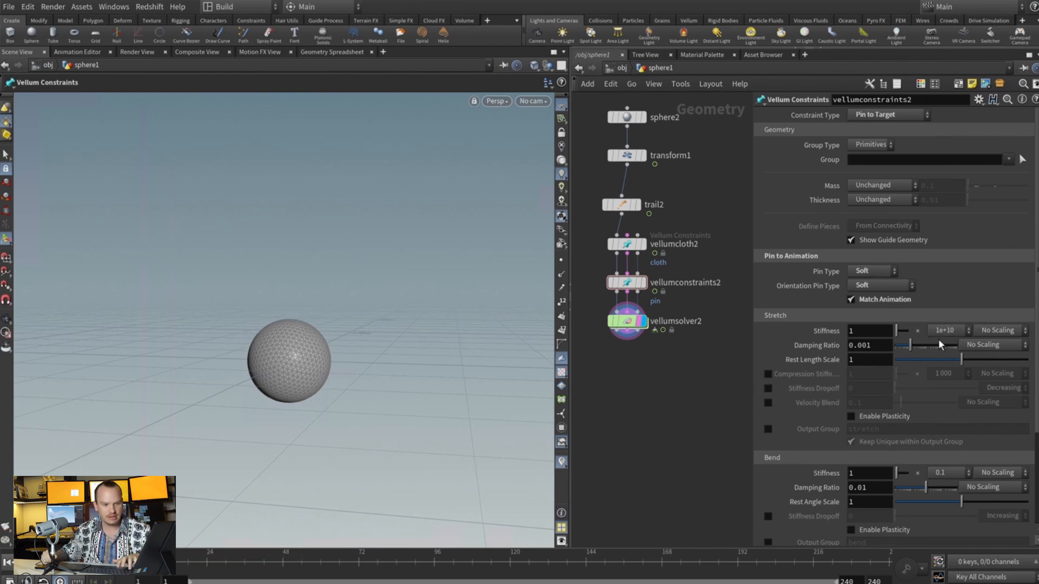
left_click(947, 330)
type("0.001")
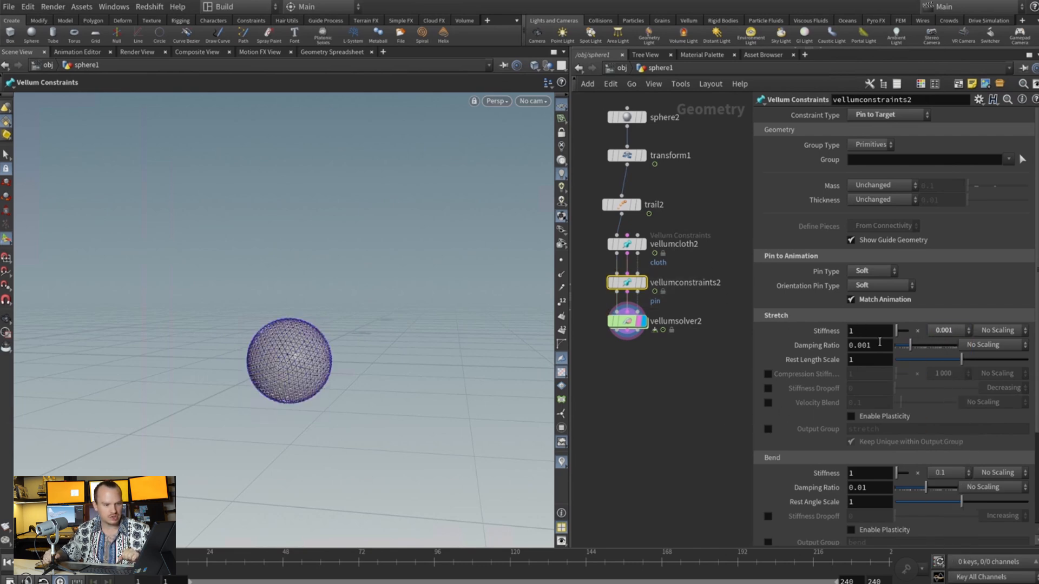
mouse_move(944, 337)
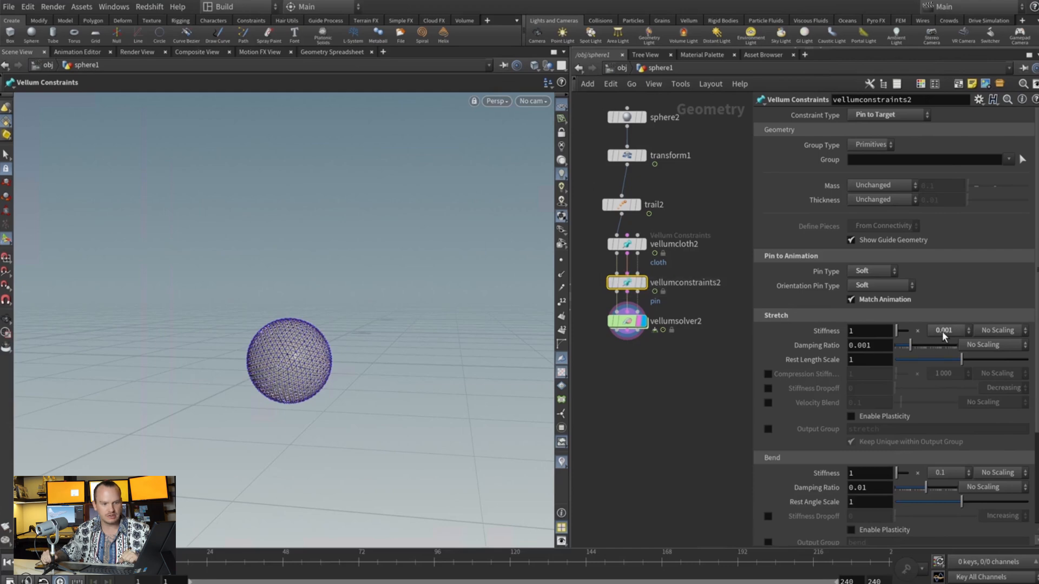
left_click(947, 330)
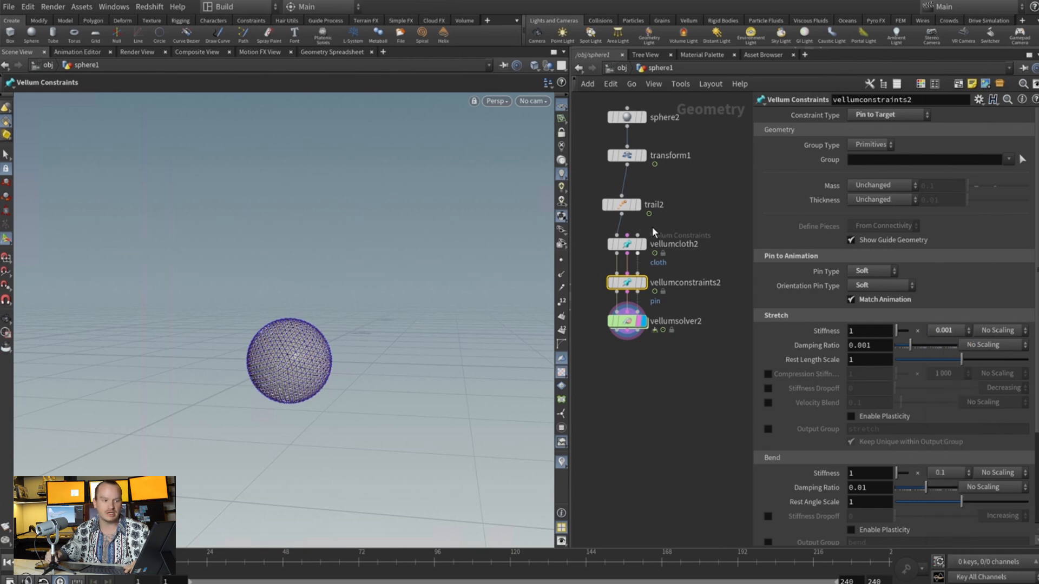
left_click(625, 244)
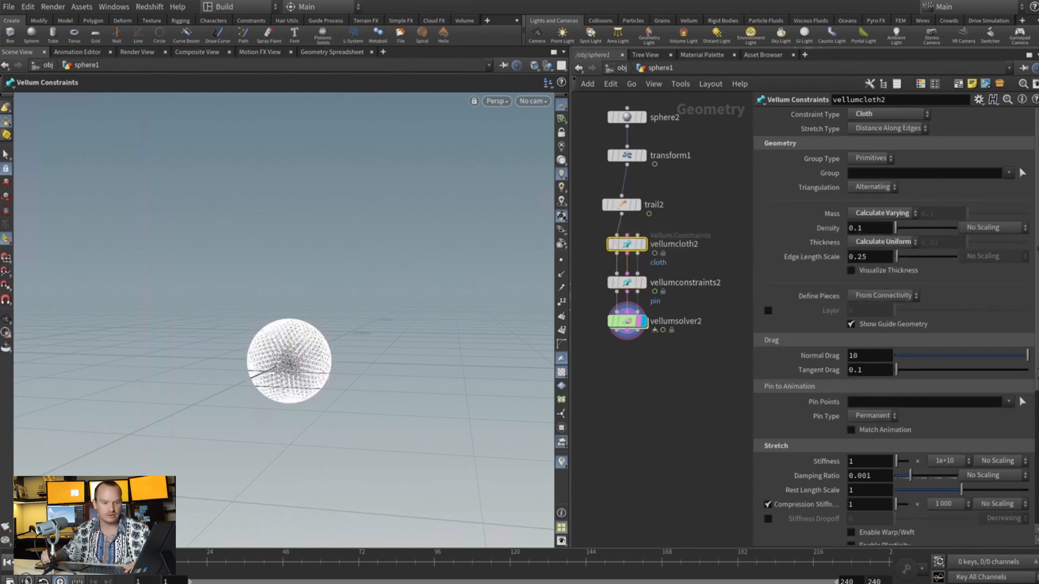
Give vellumcloth2 stretch stiffness 0.1 and bend stiffness 0.0001, and enable solver Ground Position
left_click(948, 339)
type("0.1")
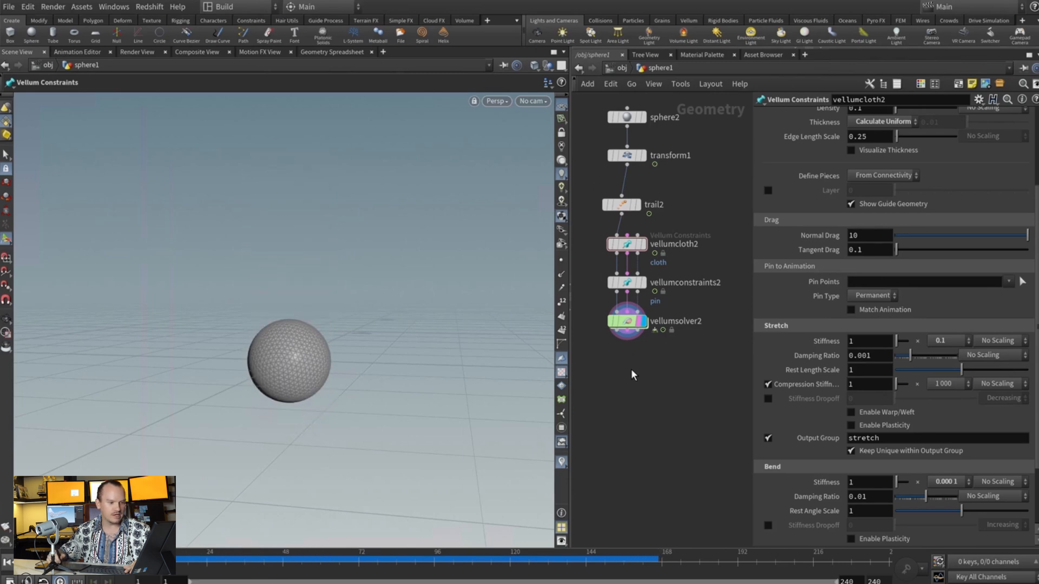
left_click(626, 322)
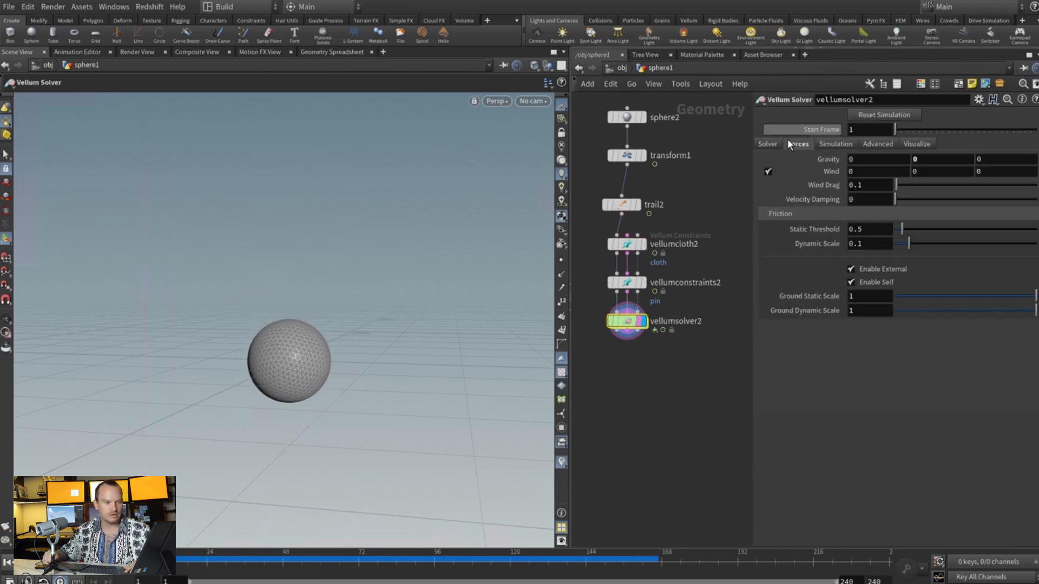
left_click(797, 144)
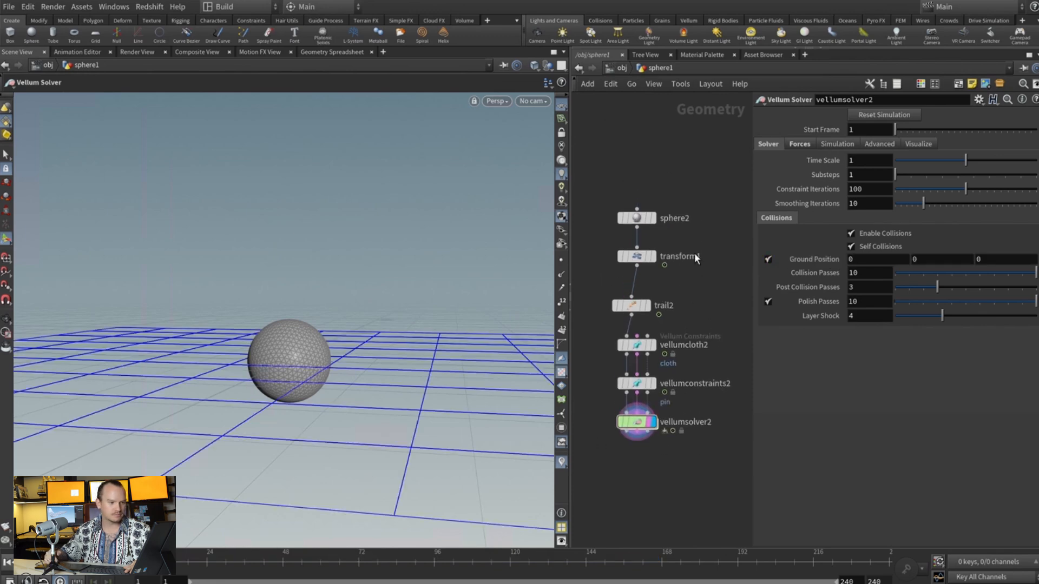
left_click(635, 256)
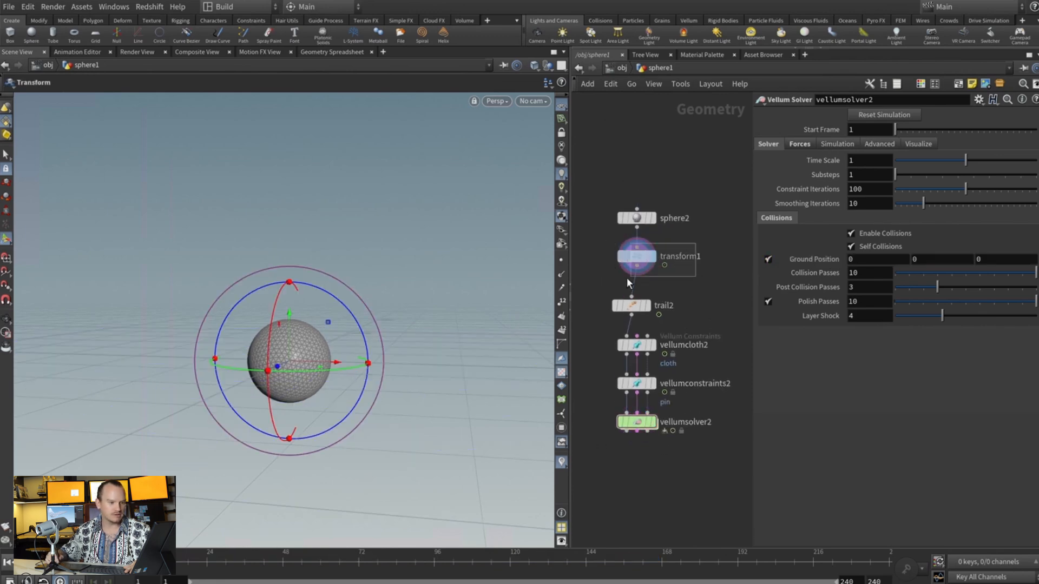
View transform1's Translate Y bounce keys in the Animation Editor
left_click(637, 256)
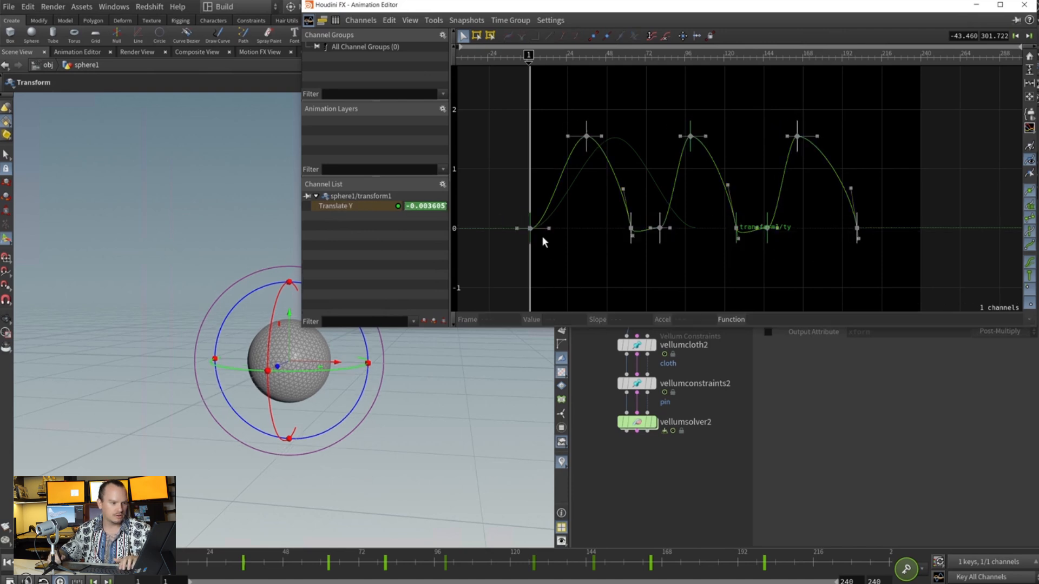
left_click_drag(530, 229, 531, 197)
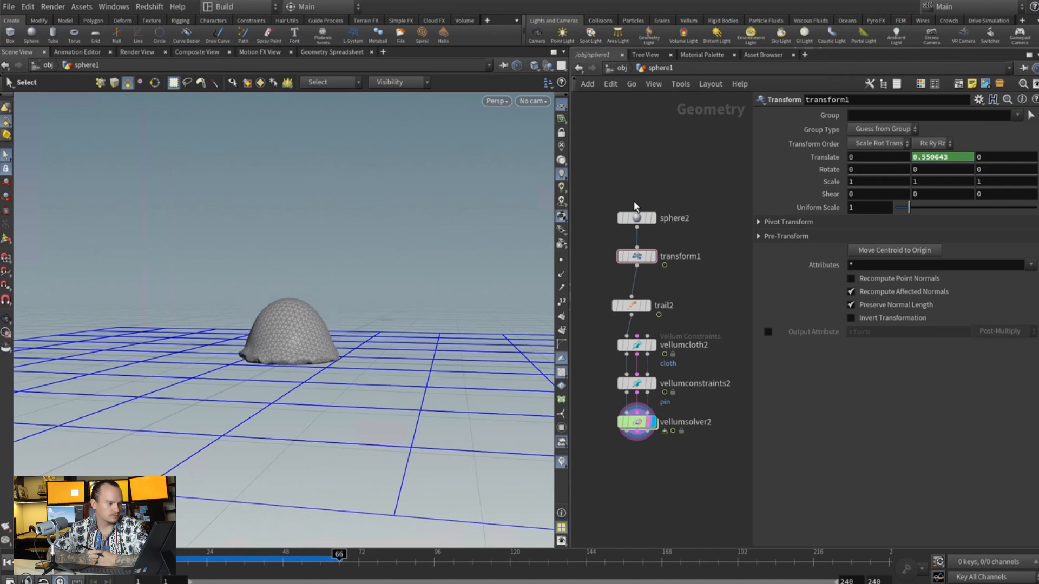
Scrub to about frame 77 to watch the soft sphere flatten onto the ground
left_click_drag(339, 554, 373, 555)
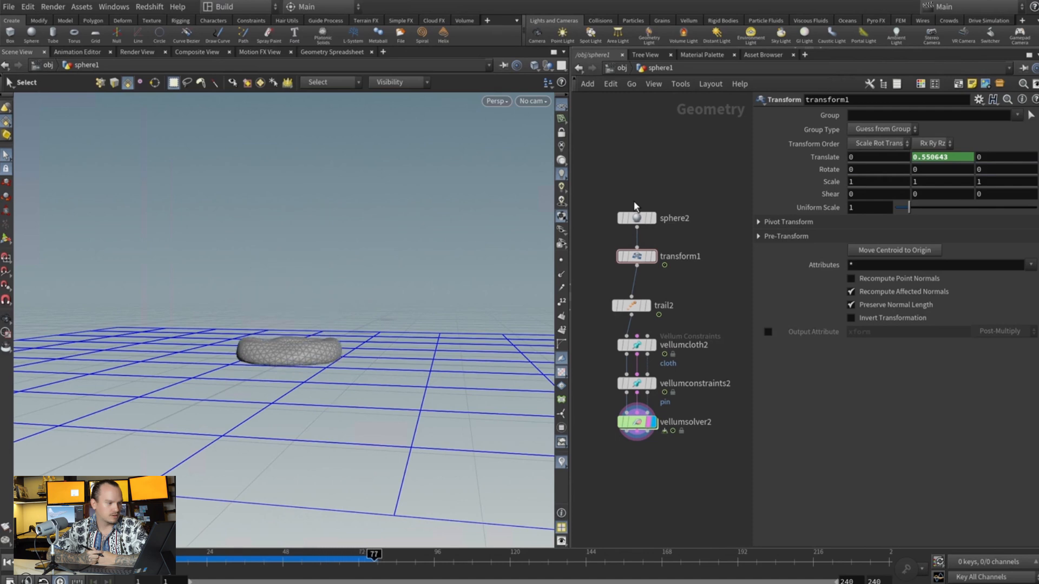